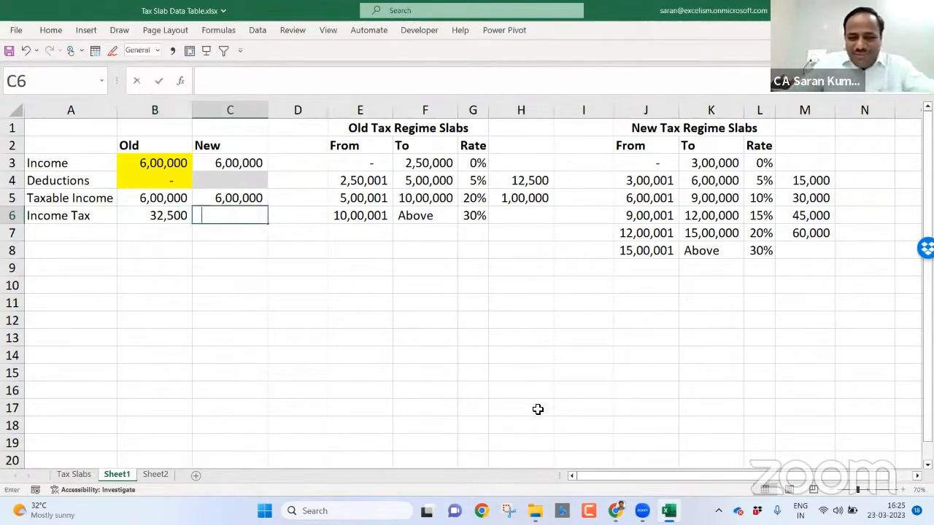
Start C6 with =IF(C5<=700000,0, so income up to 700,000 gets zero tax
type("=IF(")
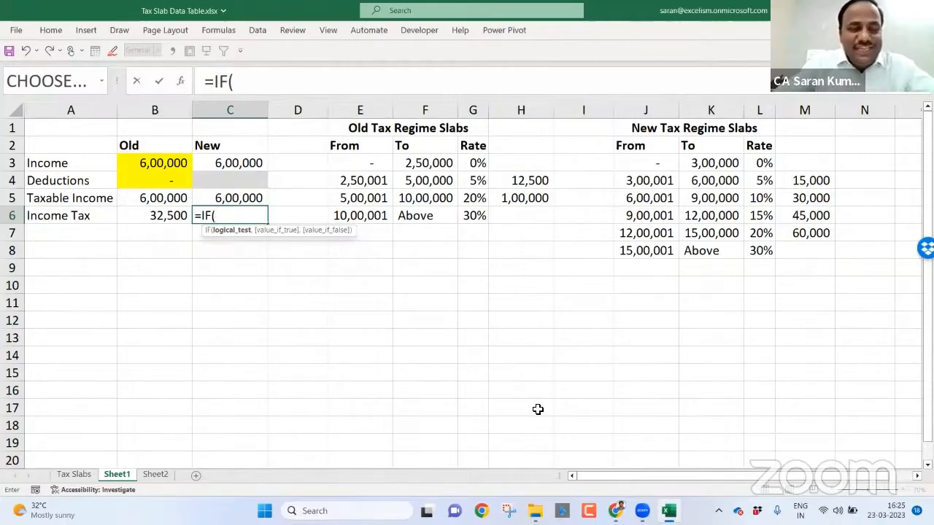
mouse_move(380, 237)
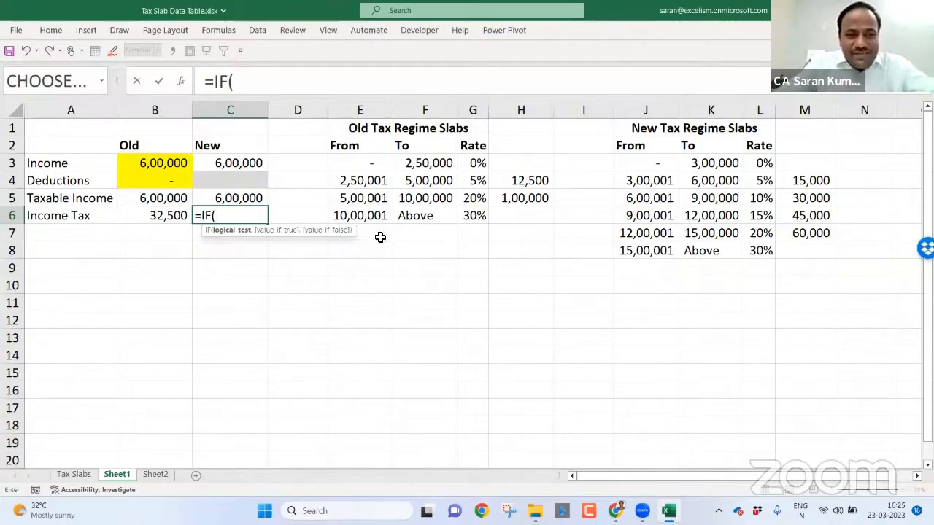
left_click(229, 198)
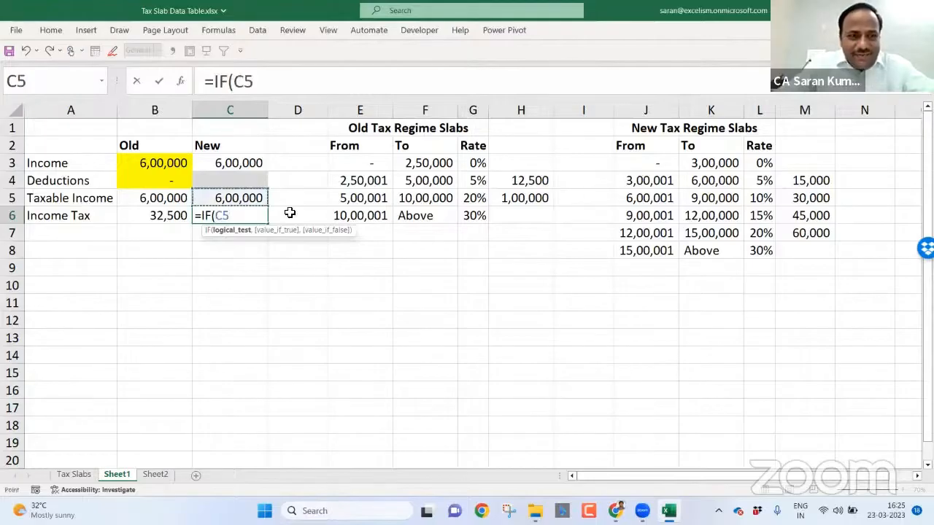
type("<=")
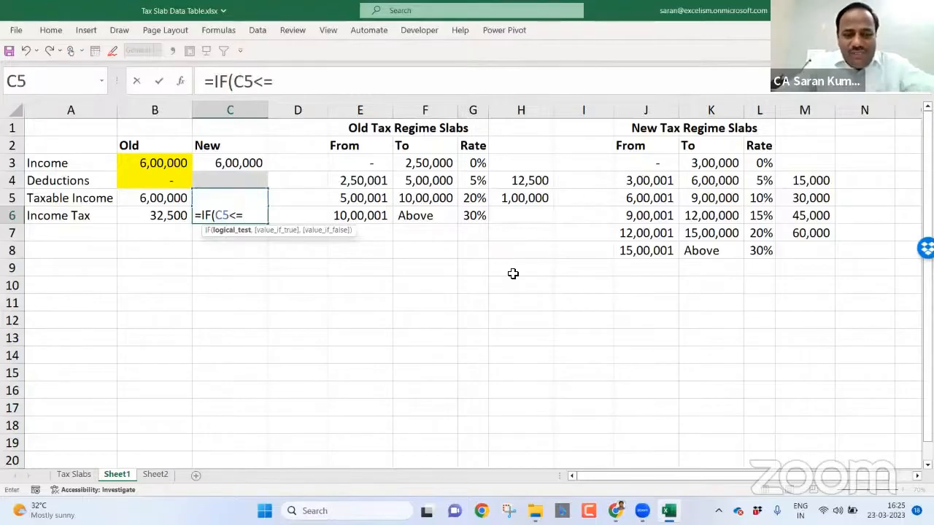
type("700000")
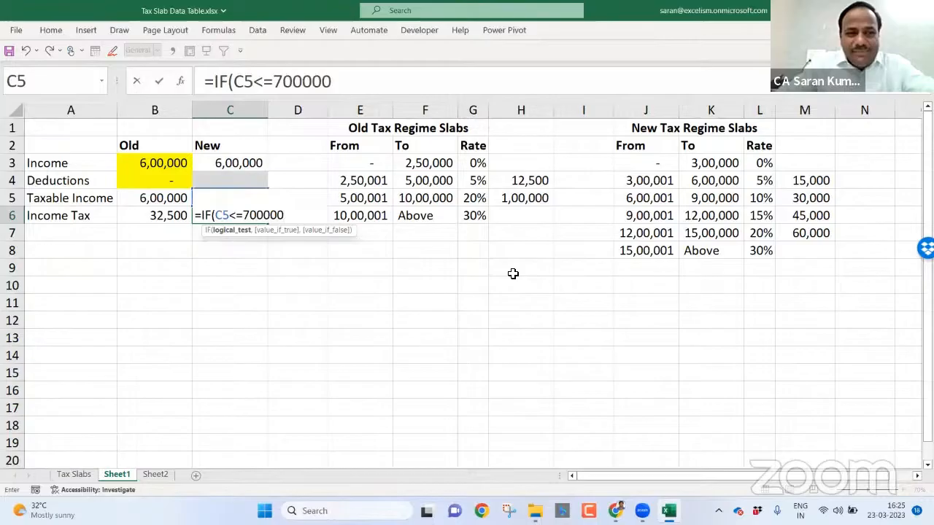
type(",")
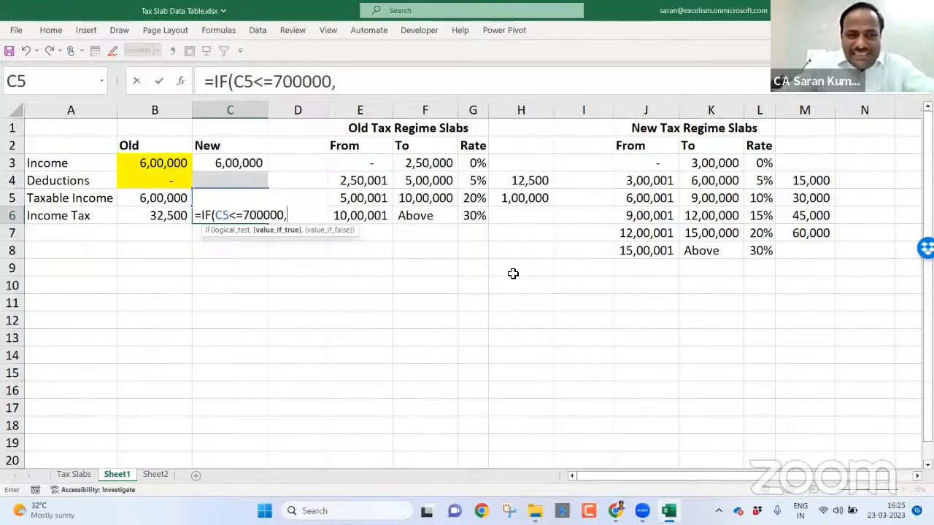
type("0")
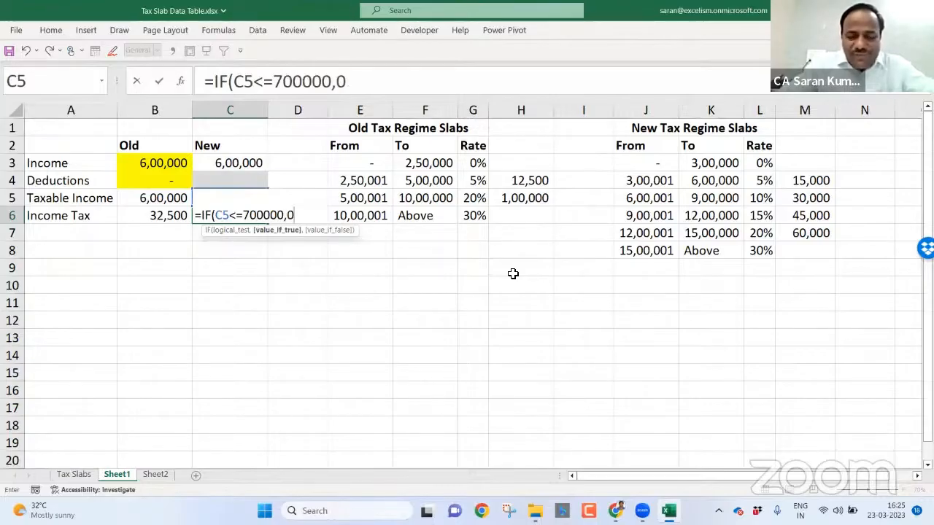
type(",")
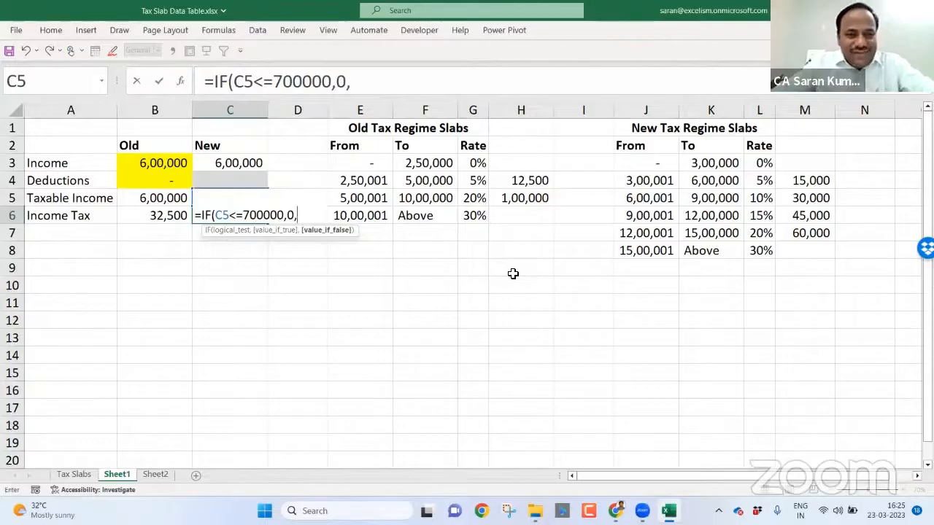
Type MAX( as the IF formula's value_if_false branch in C6
type("MAX(")
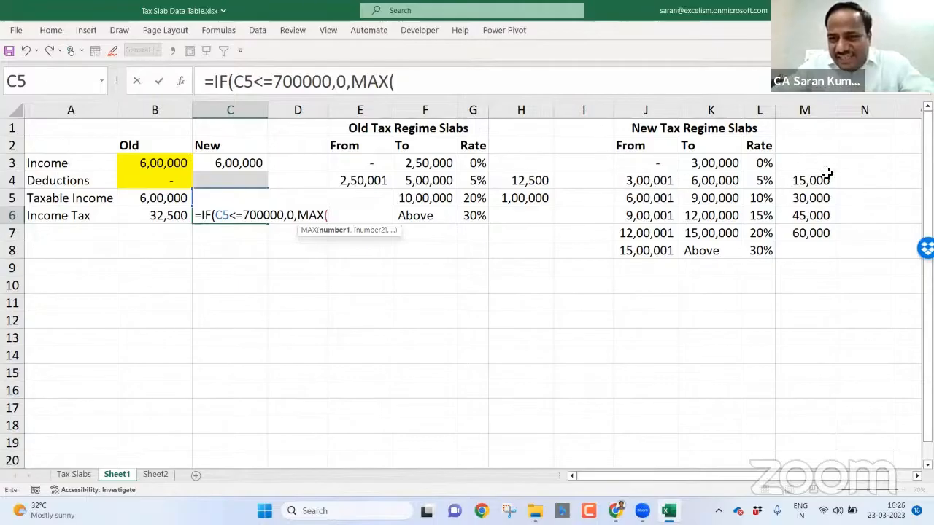
mouse_move(304, 235)
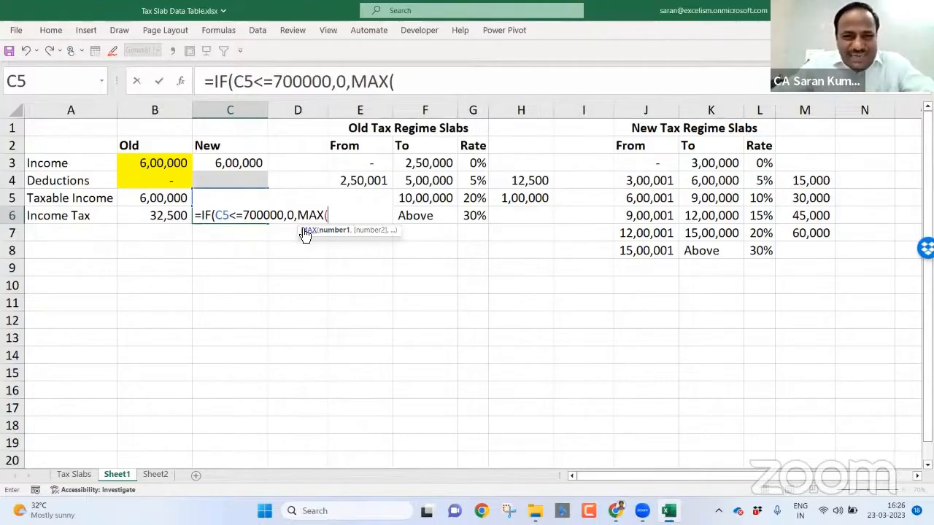
mouse_move(669, 188)
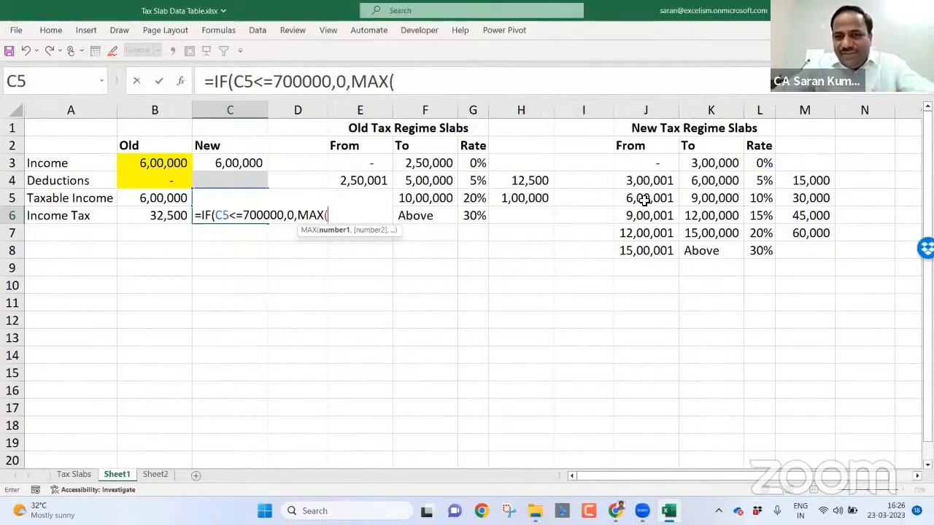
mouse_move(536, 428)
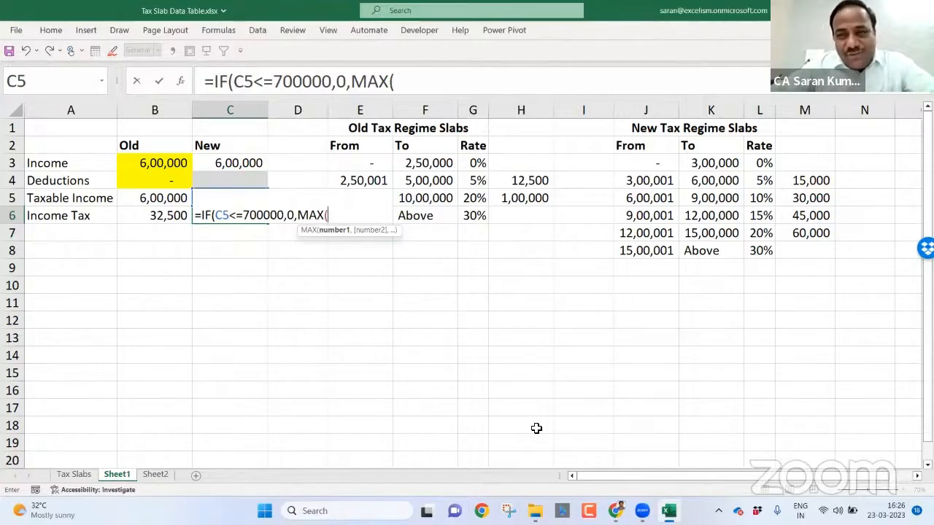
mouse_move(803, 197)
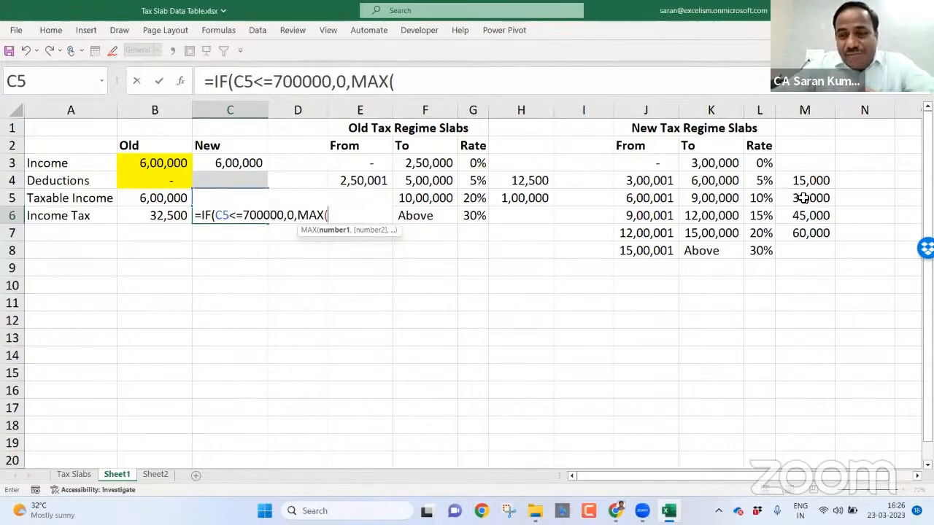
Enter 15000+(C5-600000)*10% as the first MAX argument, followed by a comma
type("15000_")
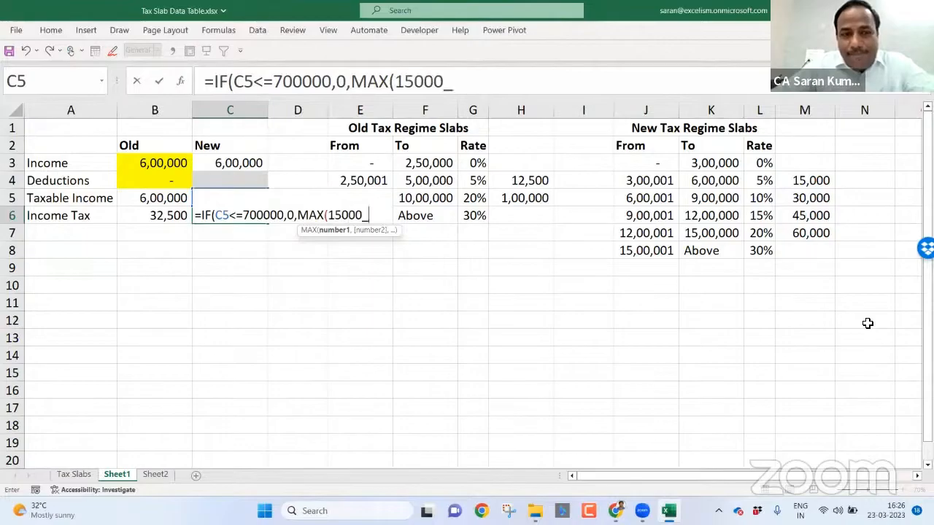
type("+(C5")
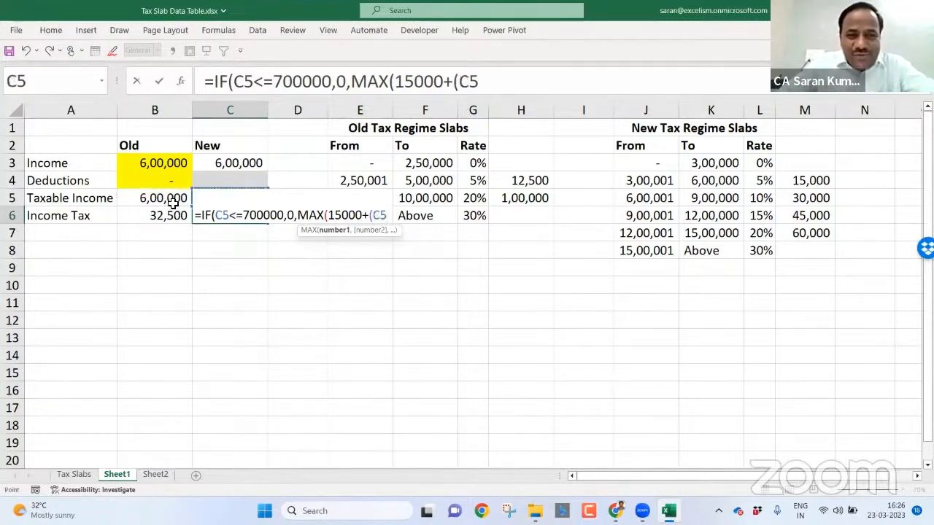
type("-")
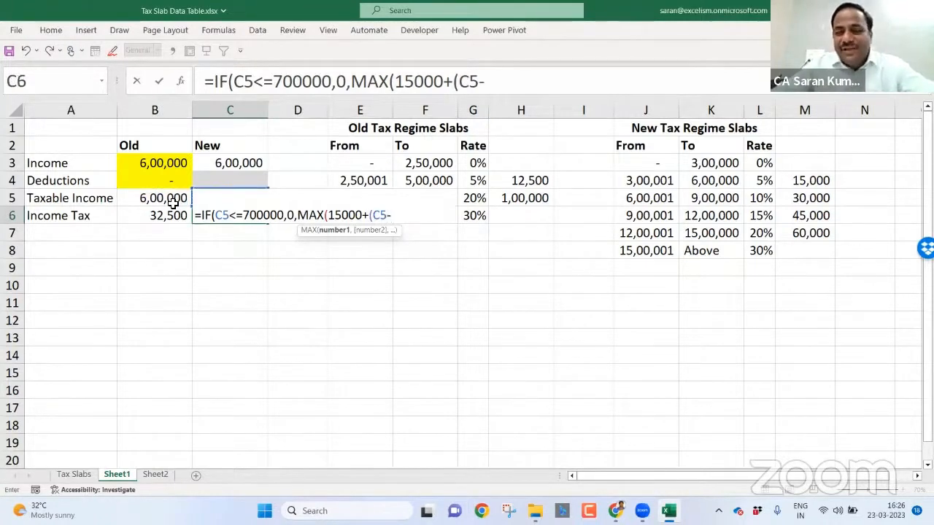
type("6000")
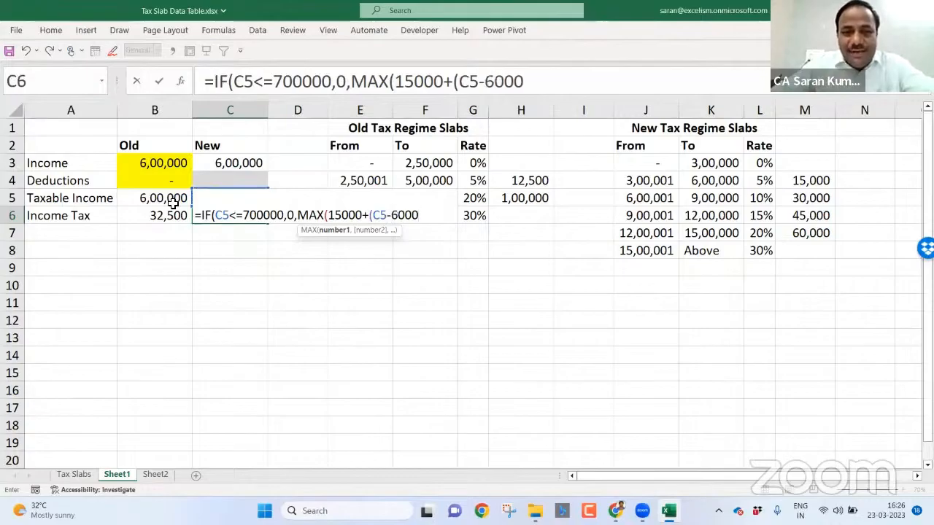
type("00)*")
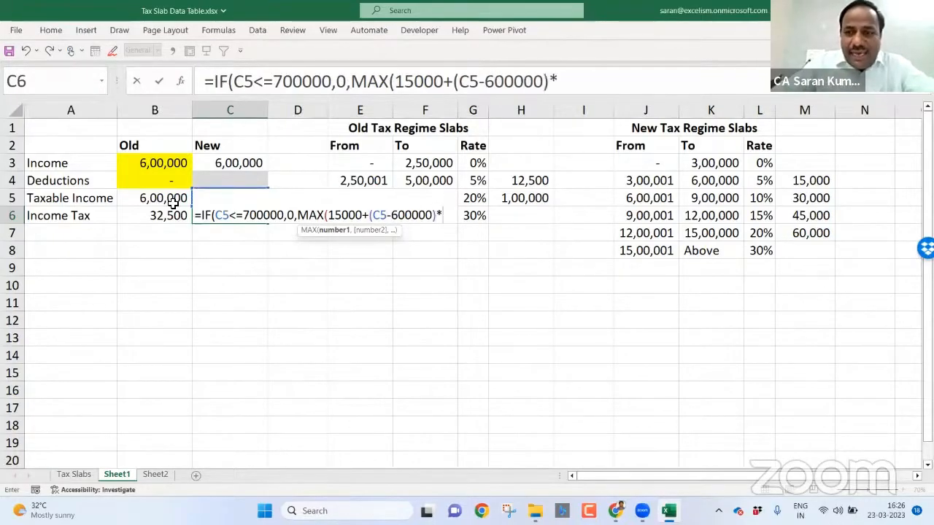
type("10")
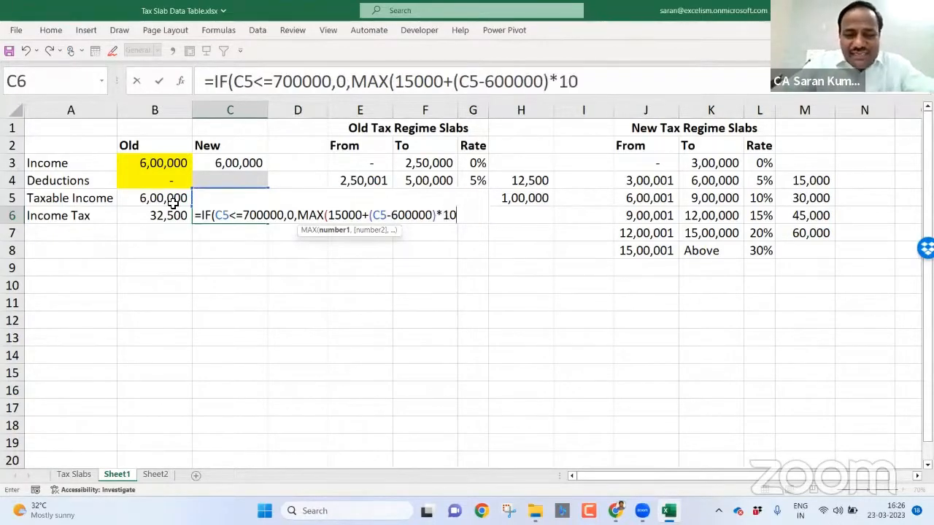
type("%,")
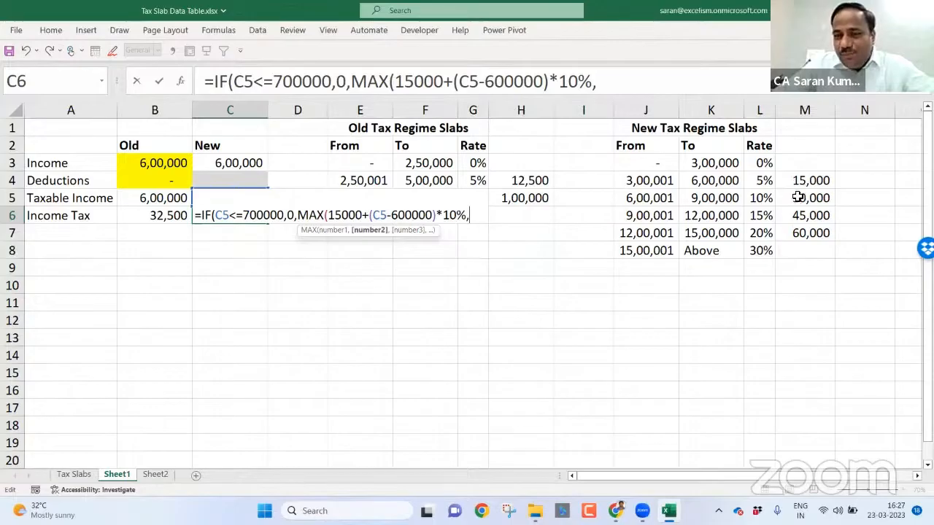
Enter 45000+(C5-900000)*15% as the second MAX argument, followed by a comma
type("45")
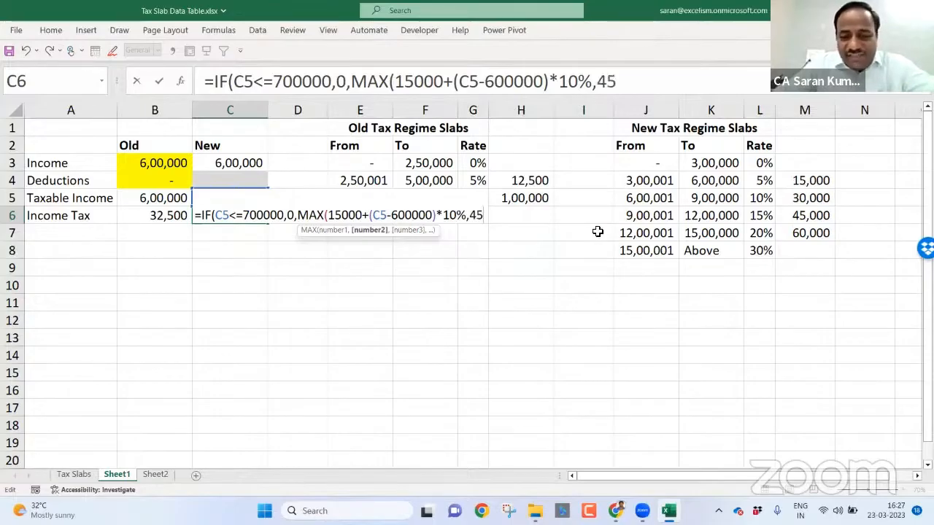
type("000+")
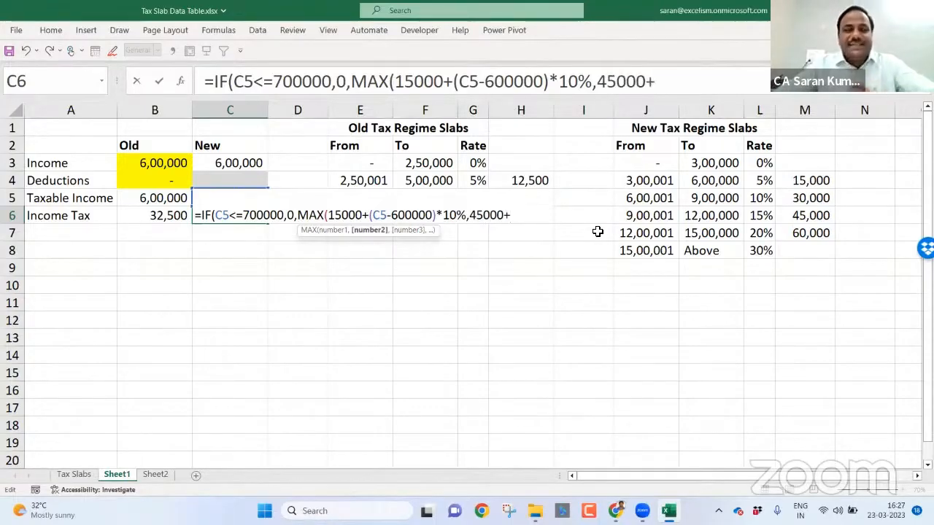
type("(")
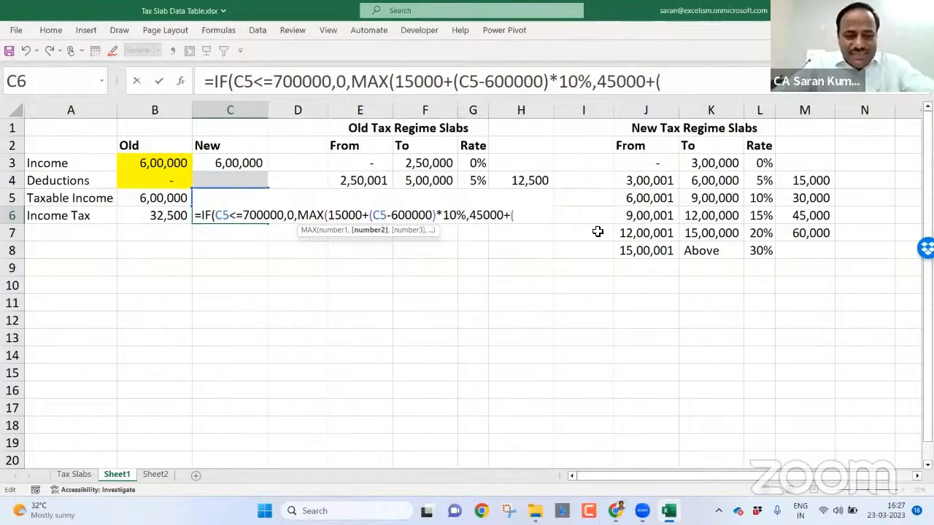
type("C5-")
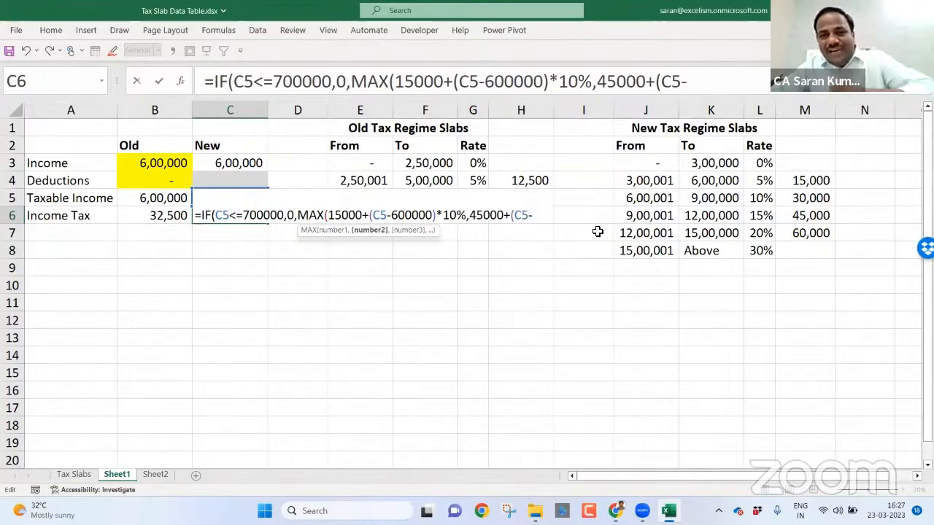
type("900000)")
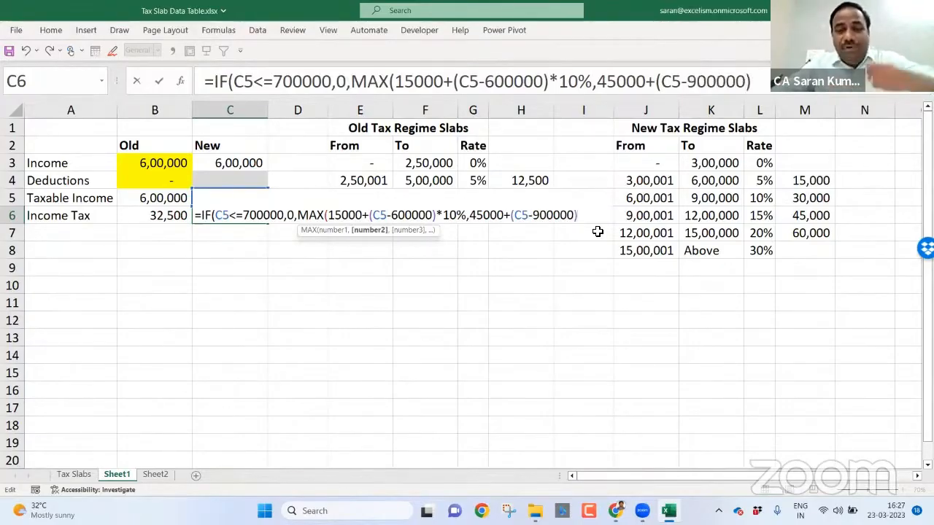
type("*")
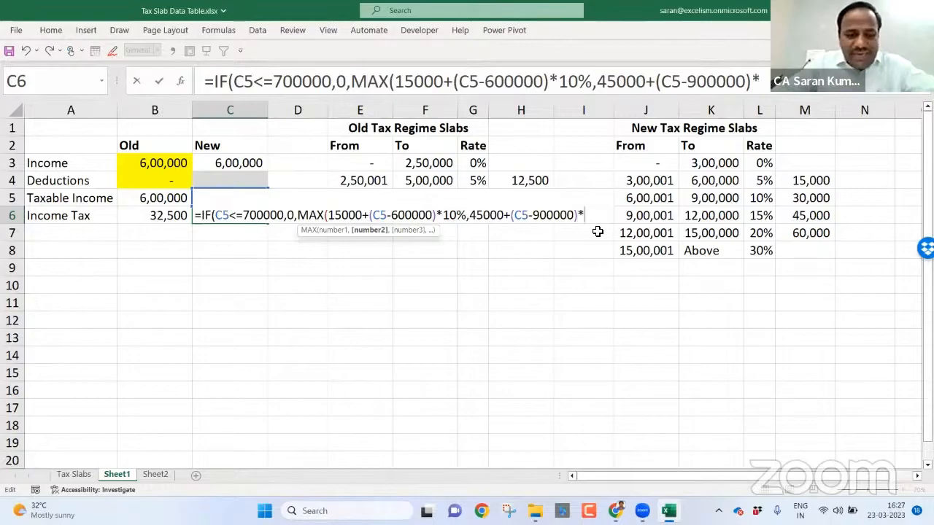
type("15%,")
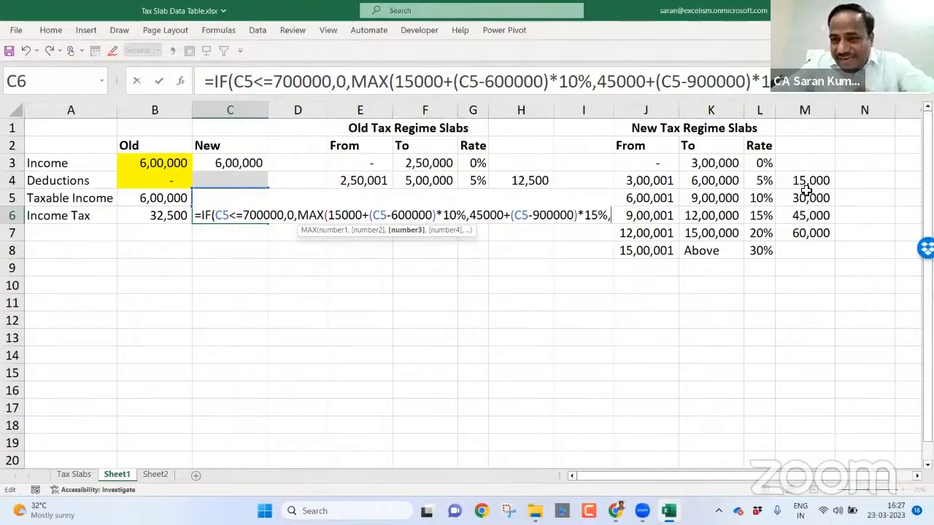
mouse_move(632, 218)
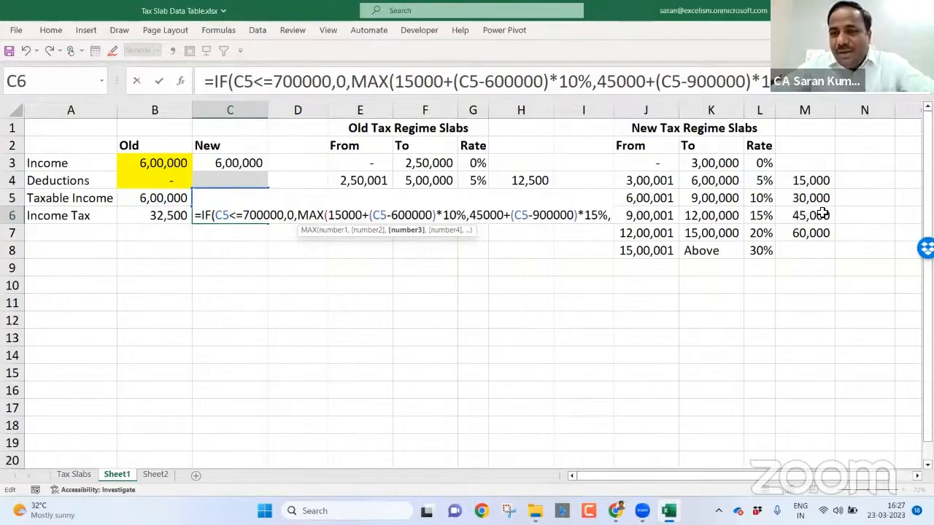
Add the third MAX term: 90000 plus 20% of C5 above 1200000
type(",90000+")
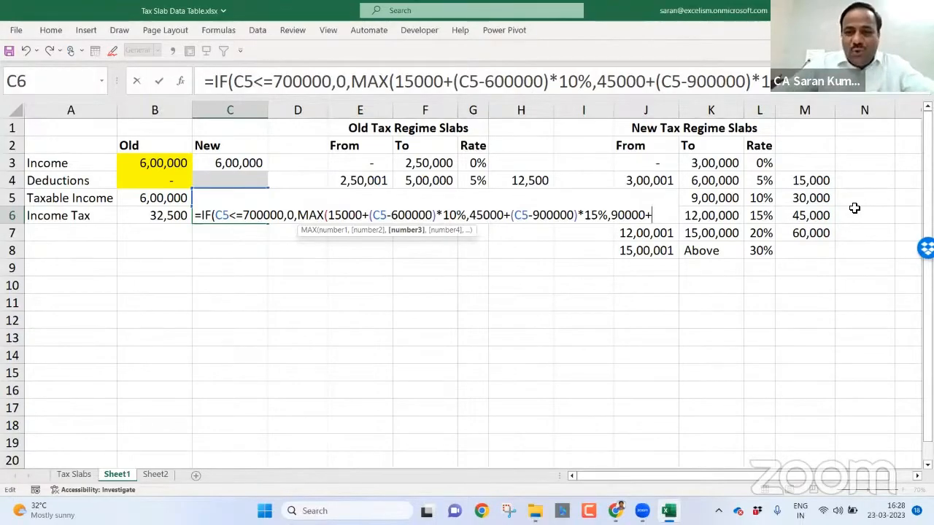
type("(C5-12")
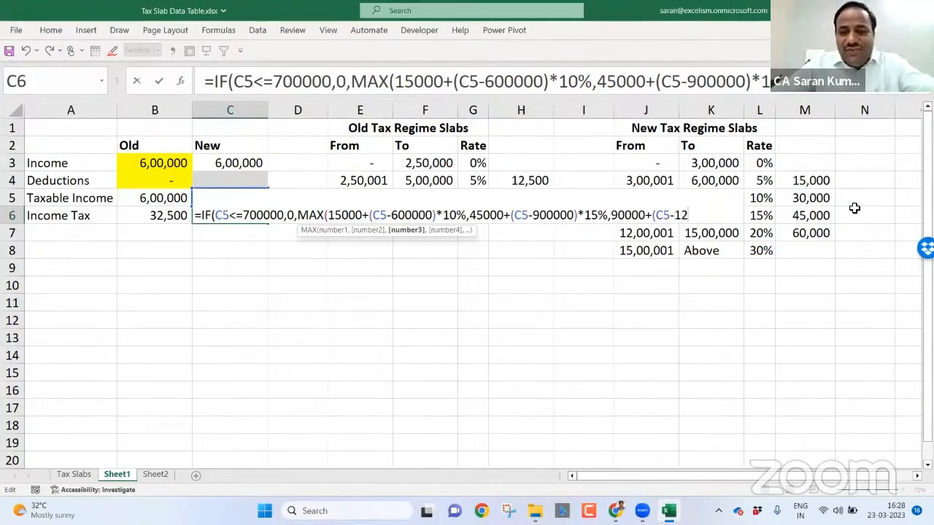
type("00000)")
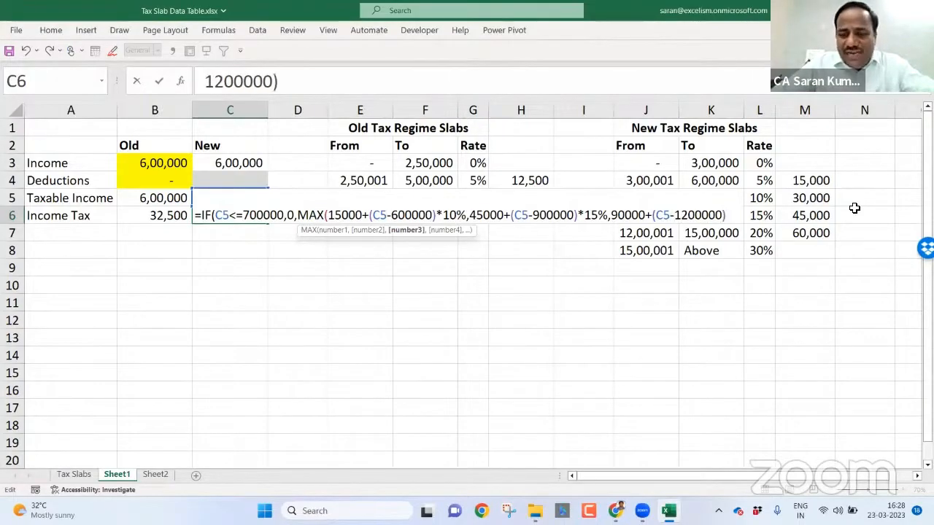
type("*2")
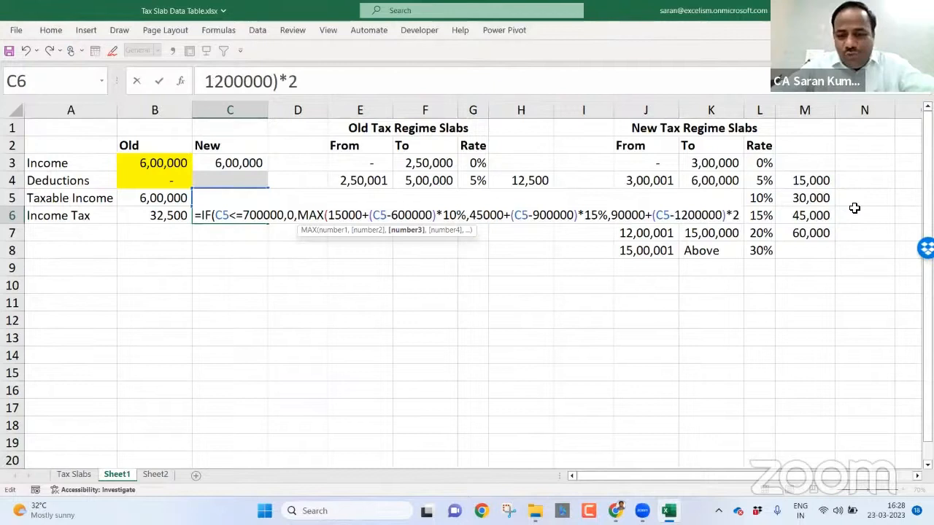
type("0%")
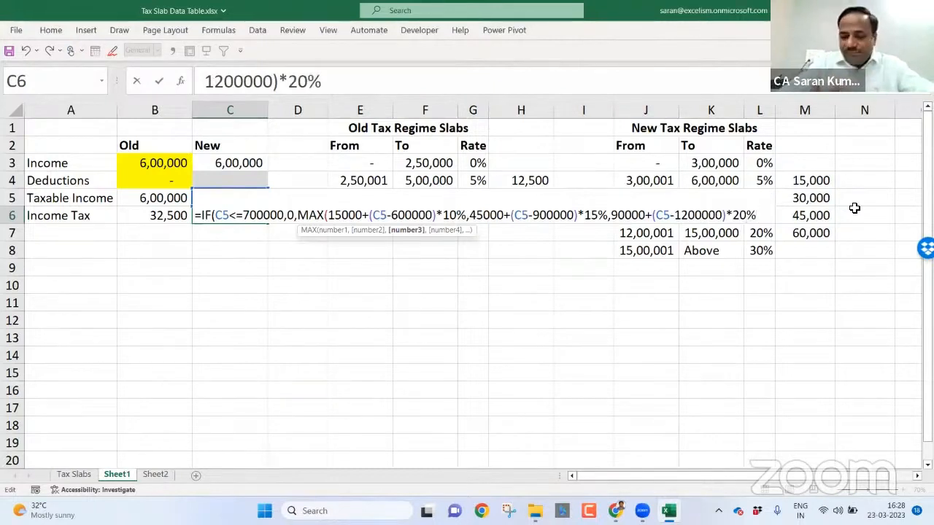
type(",")
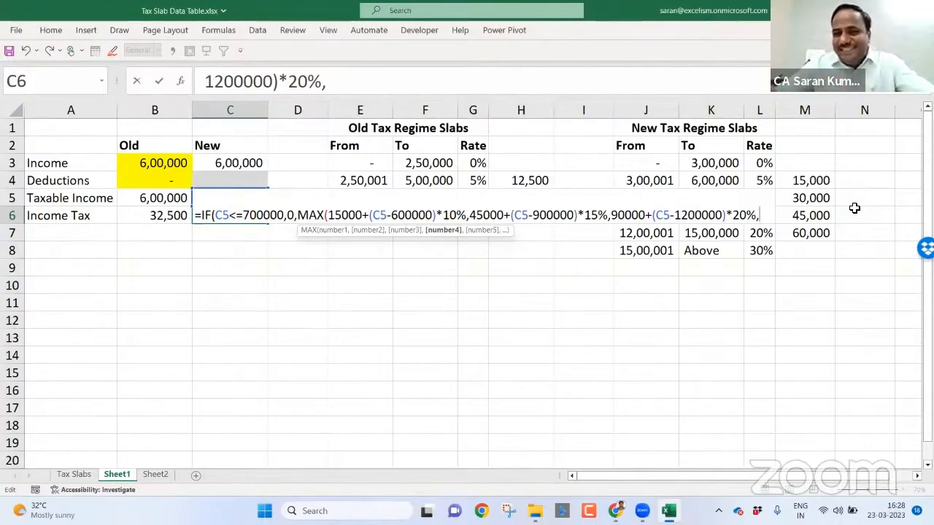
Add the fourth term, 150000+(C5-1500000)*30%, and close the MAX parenthesis
type("150000")
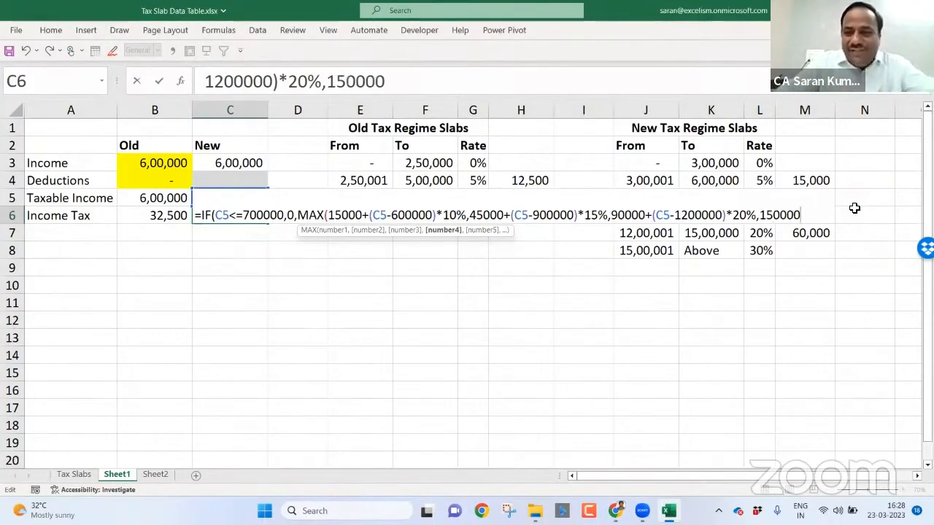
type("+")
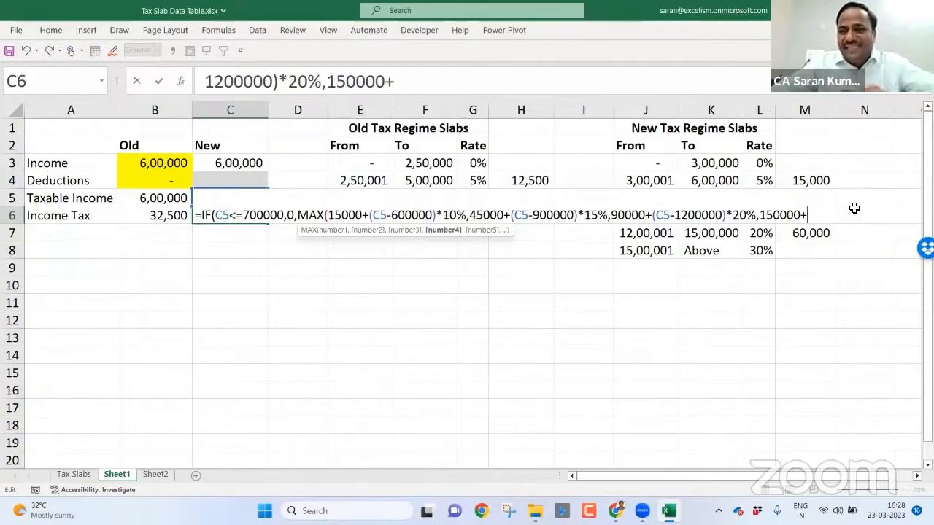
type("(")
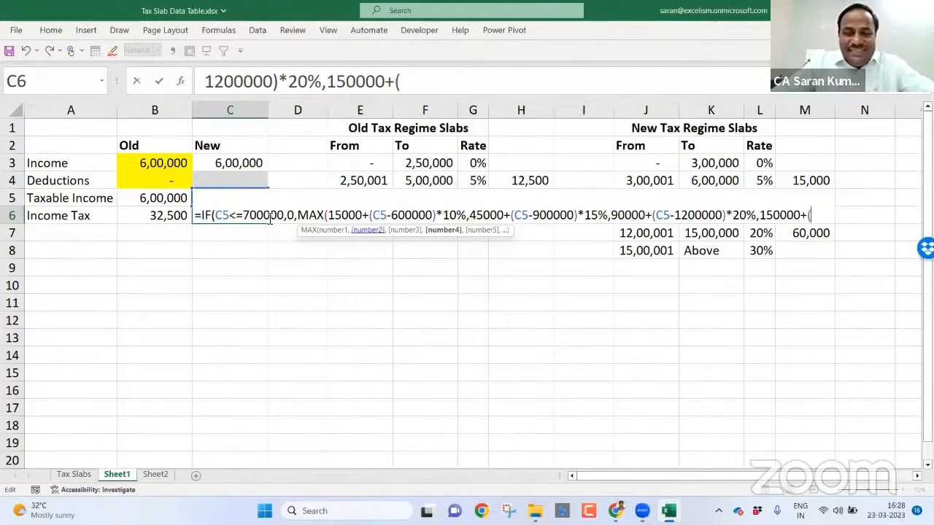
type("C-15")
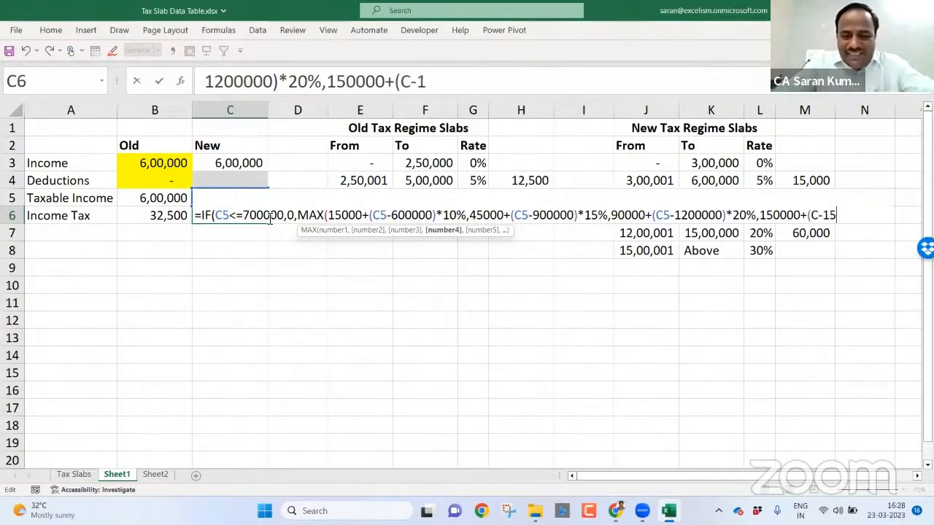
type("500000")
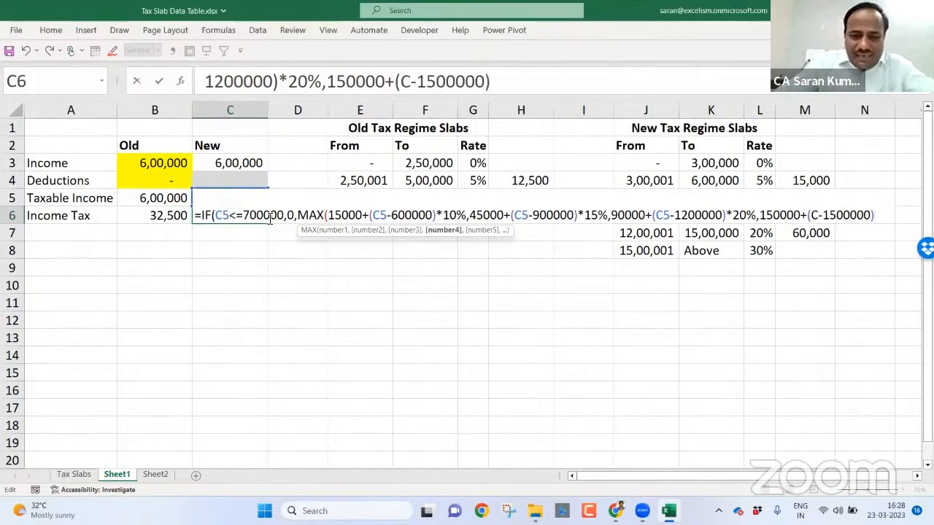
type("*")
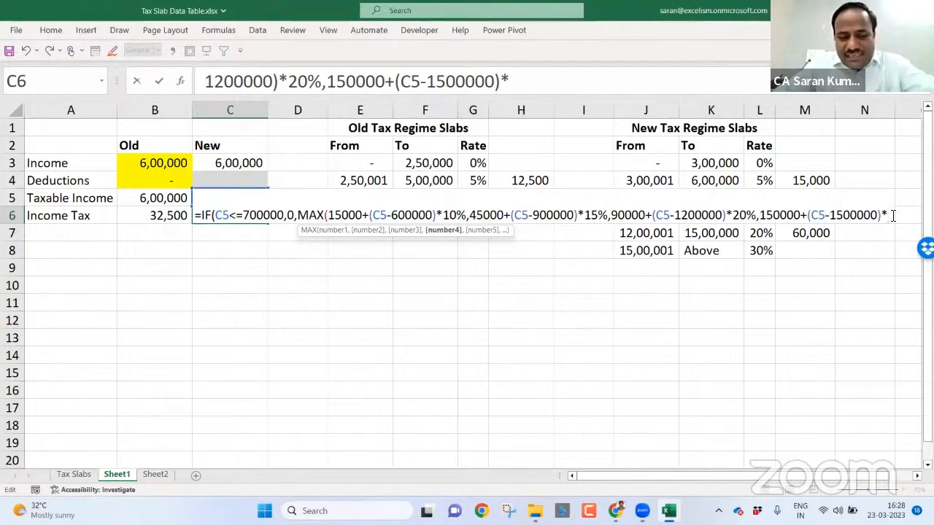
type("30%")
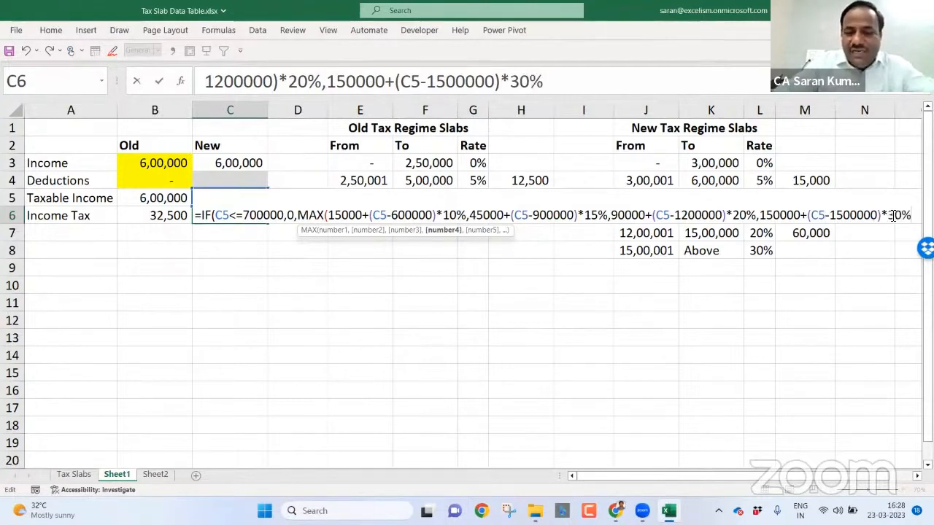
type(")")
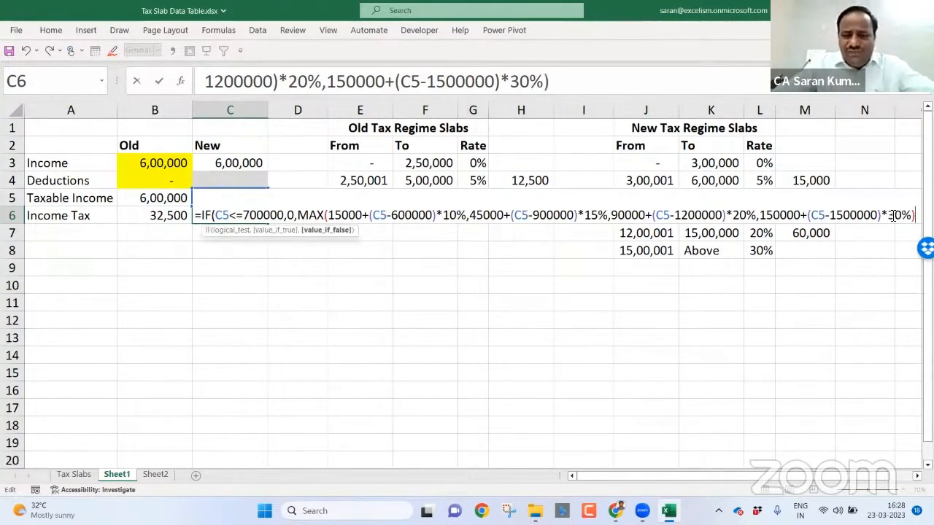
Close the IF and enter C6's formula, returning 0 tax for 600,000 income
type(")")
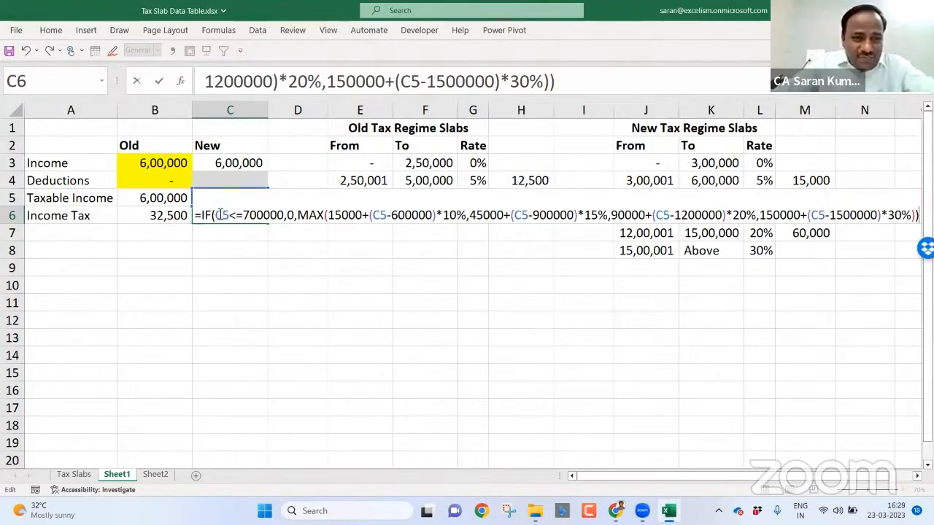
left_click(223, 214)
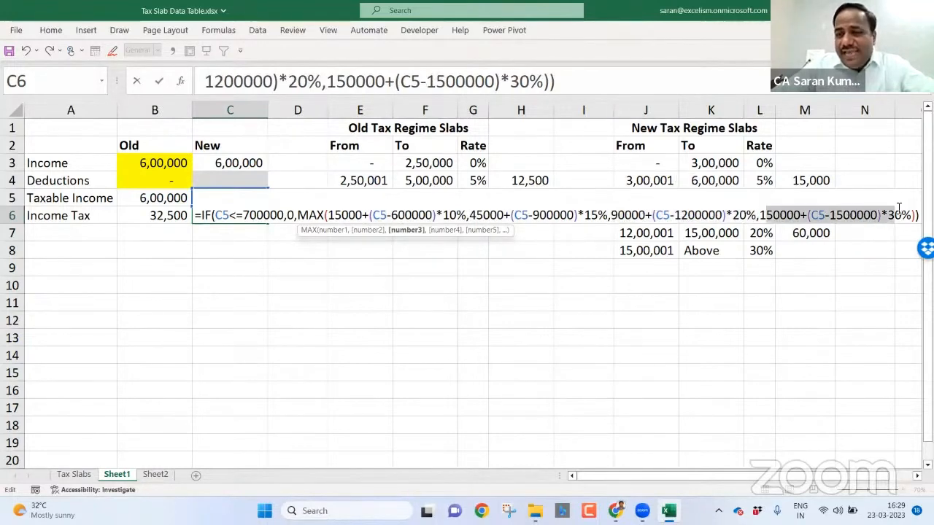
key("Return")
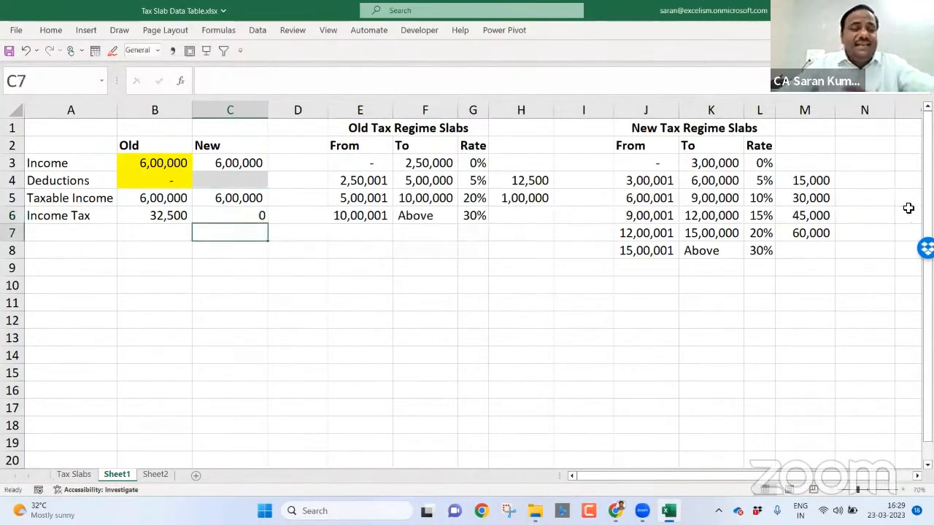
Apply Comma Style to C6 so its zero tax displays as a dash
left_click(230, 215)
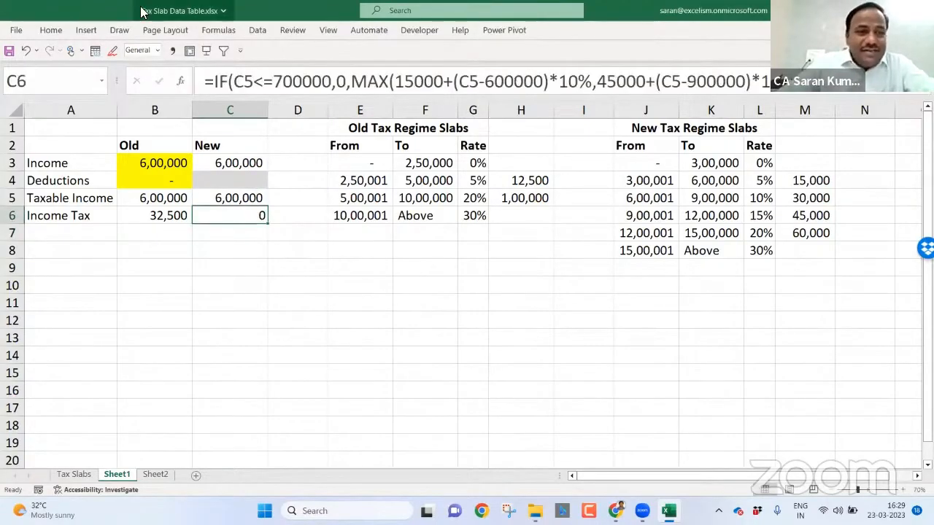
left_click(51, 30)
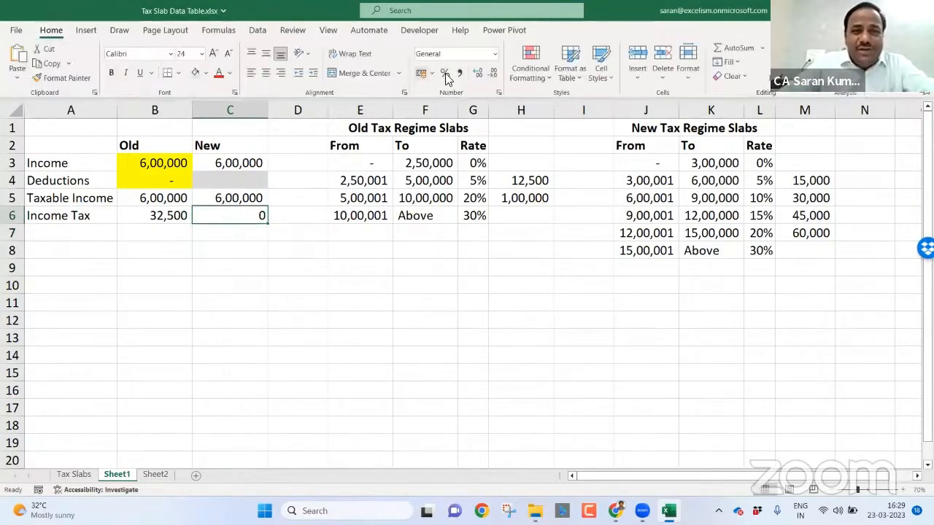
left_click(445, 73)
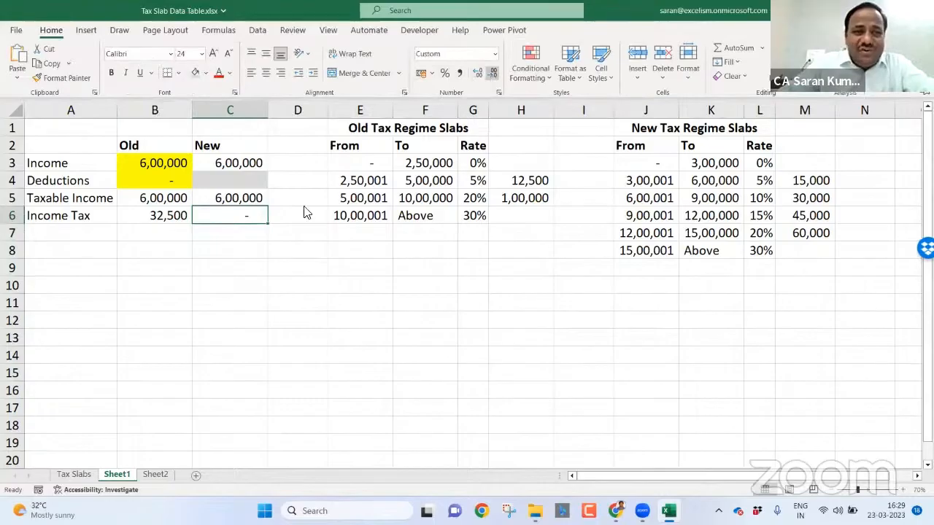
left_click(163, 163)
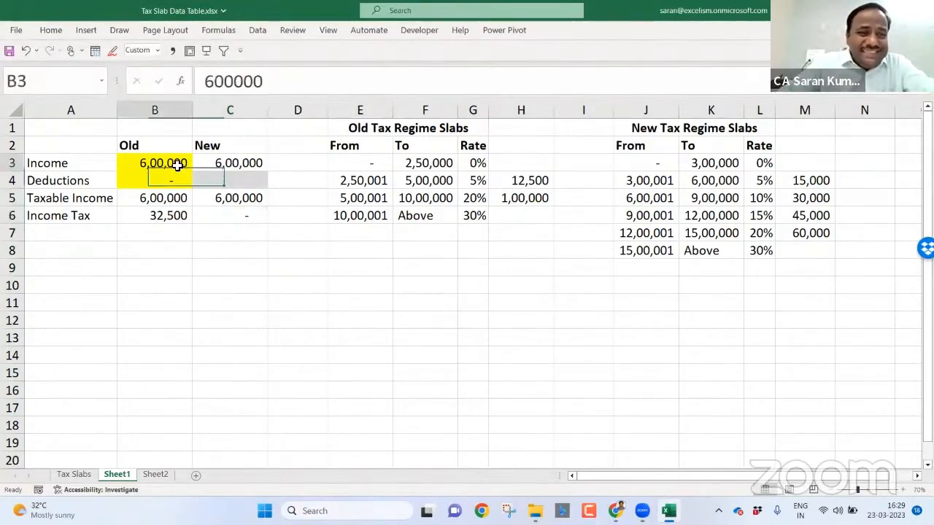
Enter 700000 as the test income and check both regimes' tax cells
type("700000")
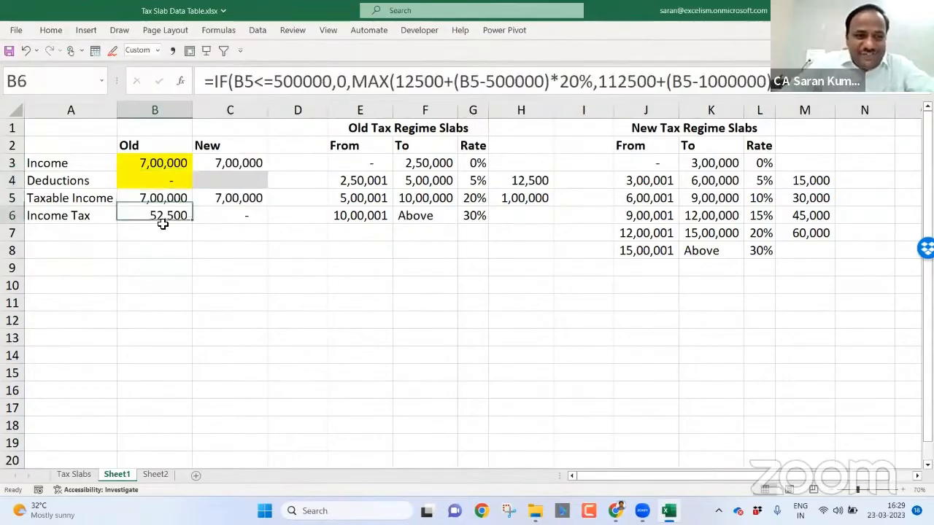
left_click(230, 216)
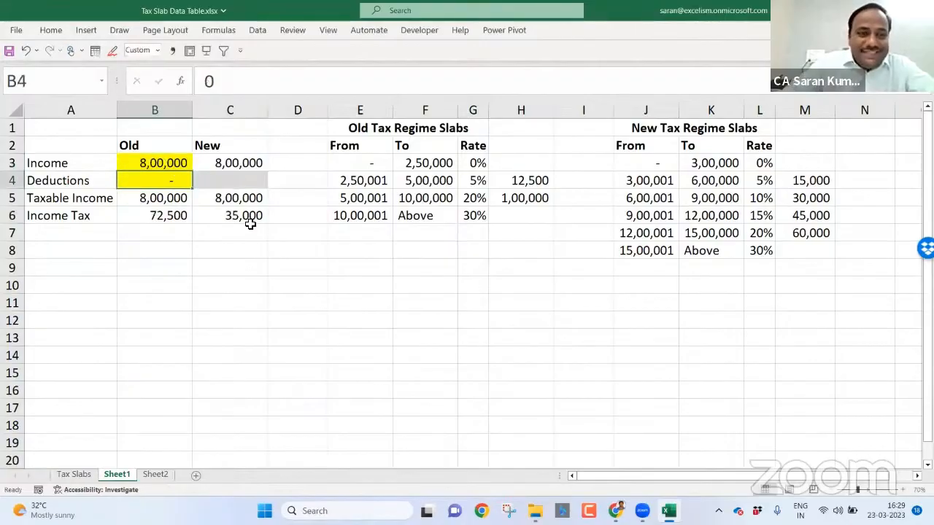
left_click(154, 215)
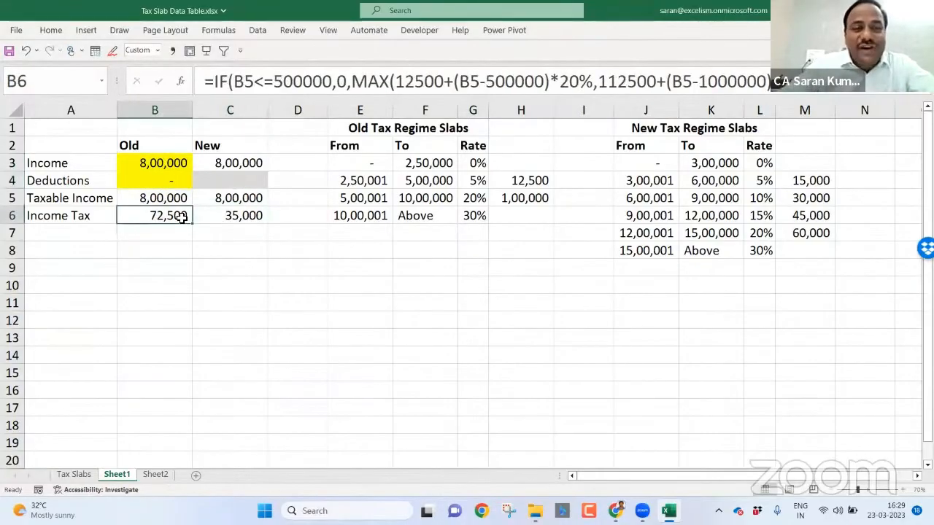
Enter 2,00,000 deductions in B4 and compare old tax 32,500 against new 35,000
left_click(154, 181)
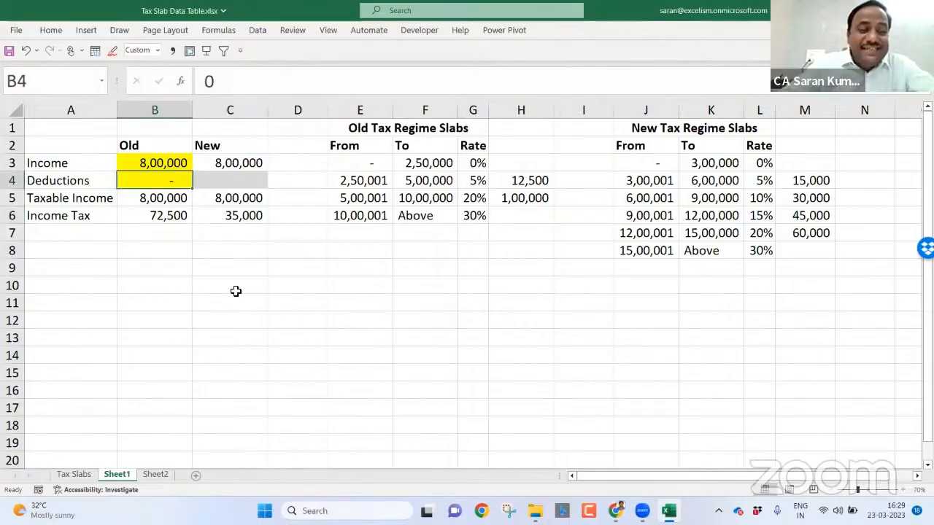
type("5")
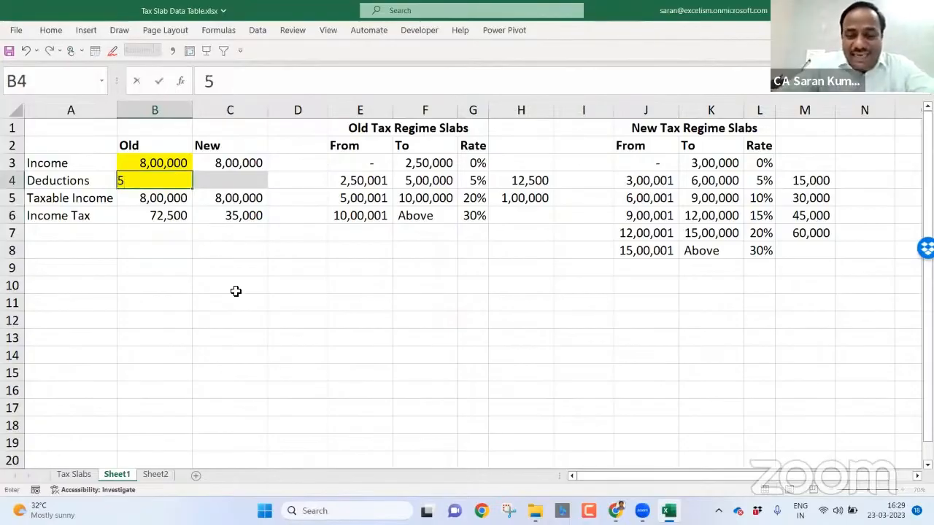
type("00000")
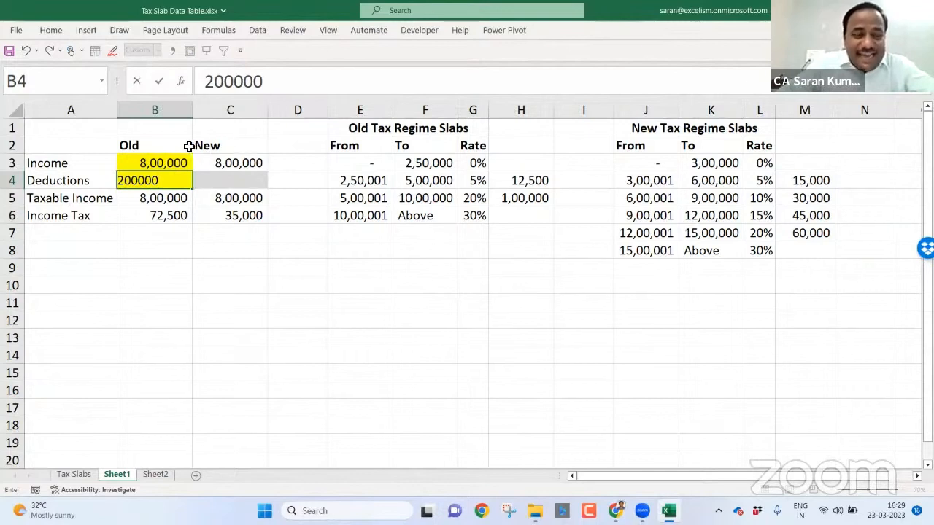
key("Return")
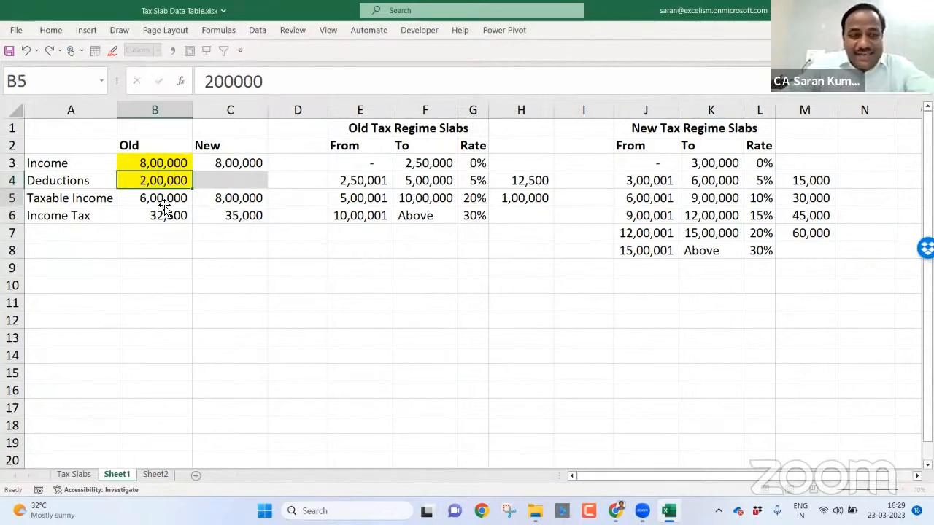
left_click(154, 215)
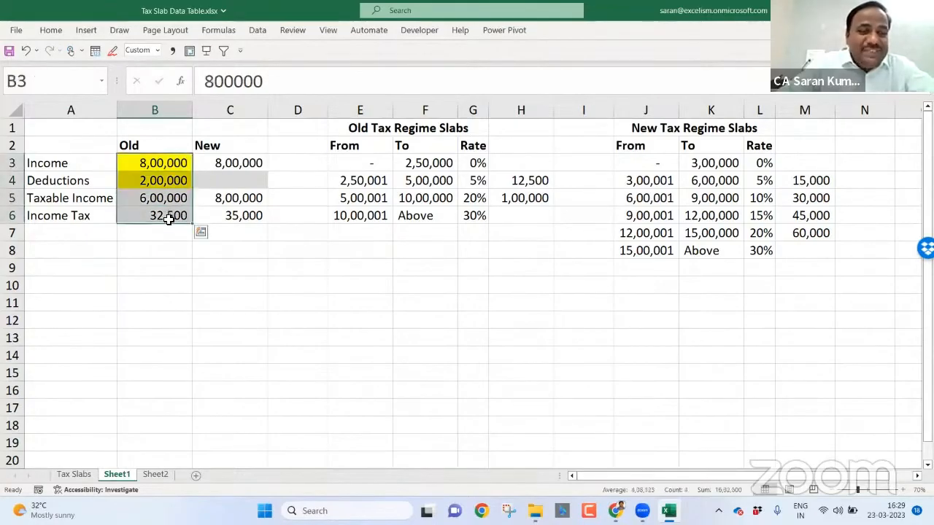
left_click(230, 162)
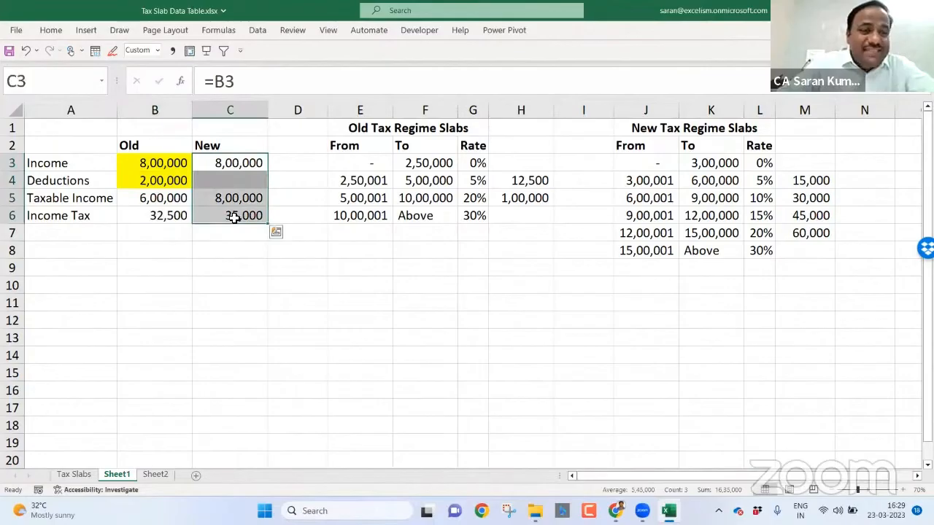
left_click(155, 163)
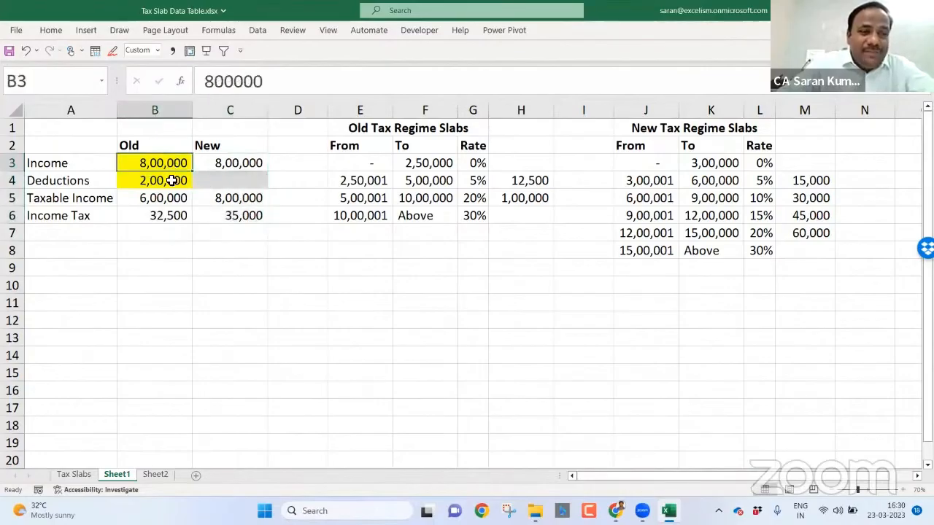
left_click(155, 181)
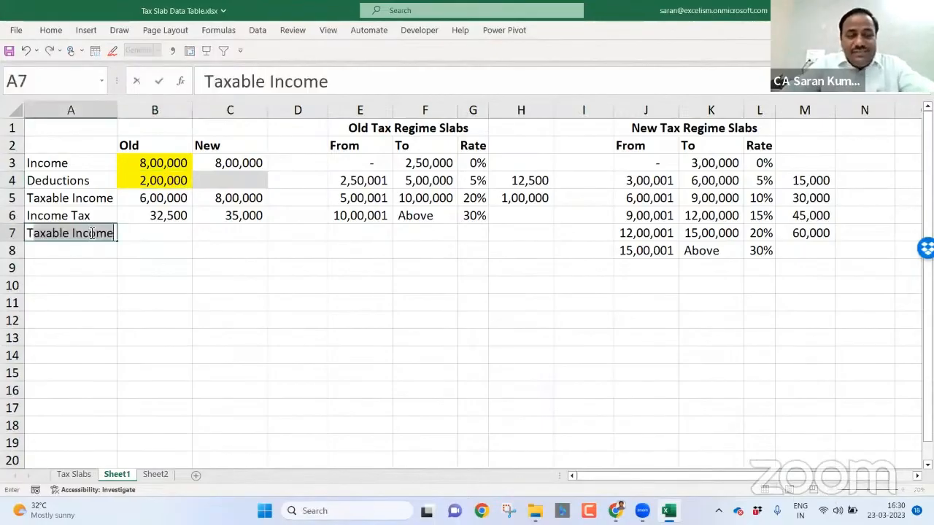
Label row 7 and enter an old-minus-new tax formula in B7, showing -2,500
type("Tax Savi")
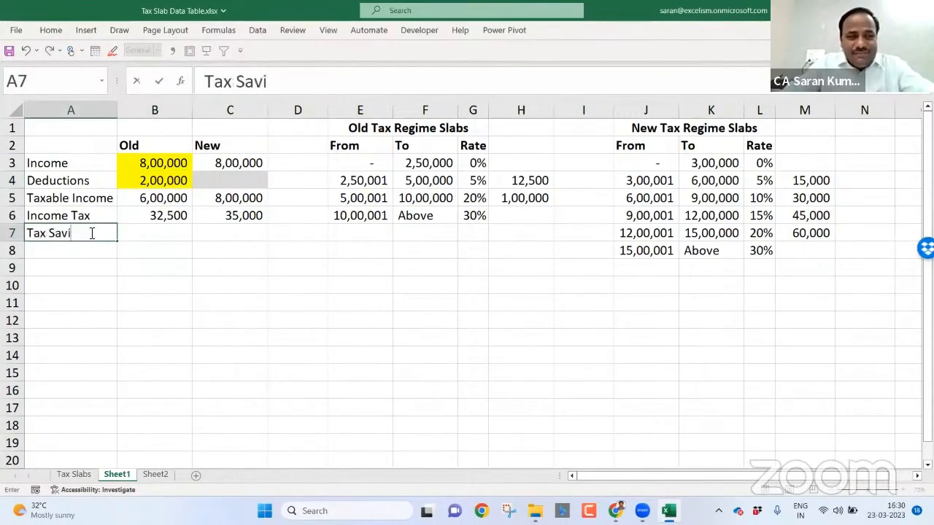
type("ng`")
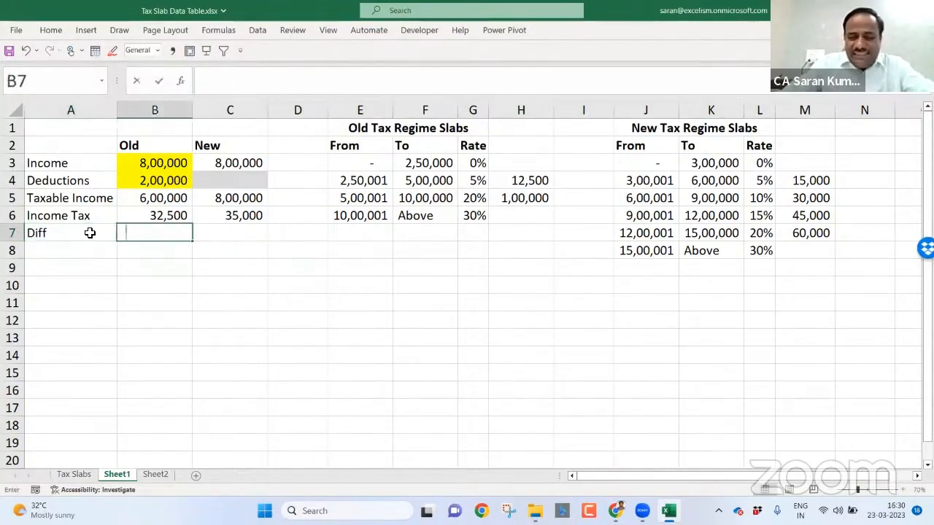
type("=B6-C7")
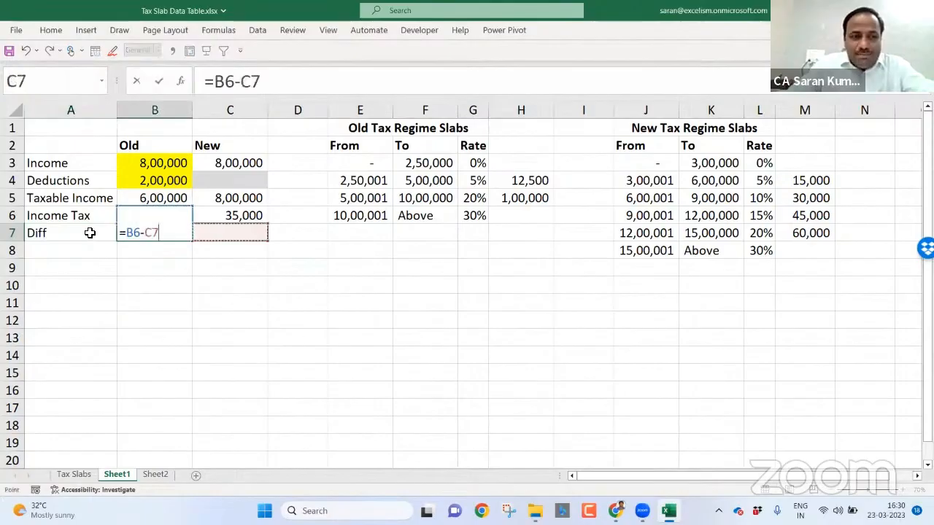
key("Return")
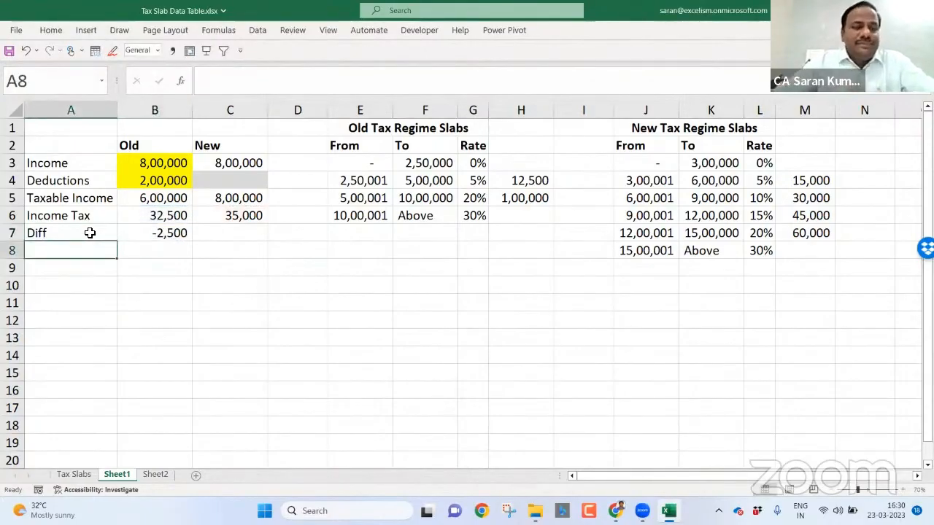